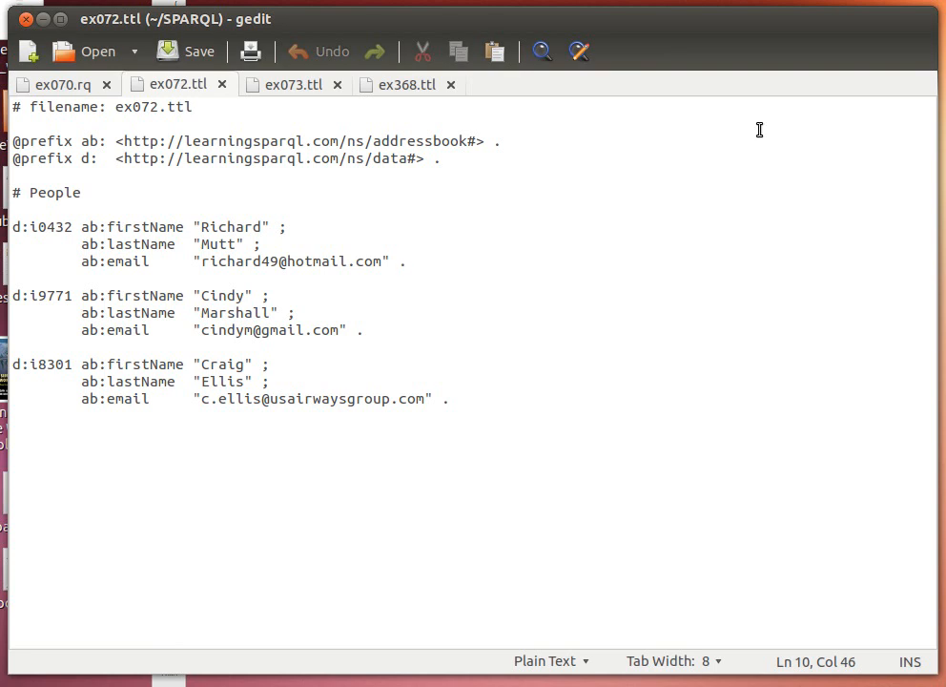
# Step: Launch the Fuseki server with ./fuseki-server --update --mem /ds
pyautogui.click(401, 259)
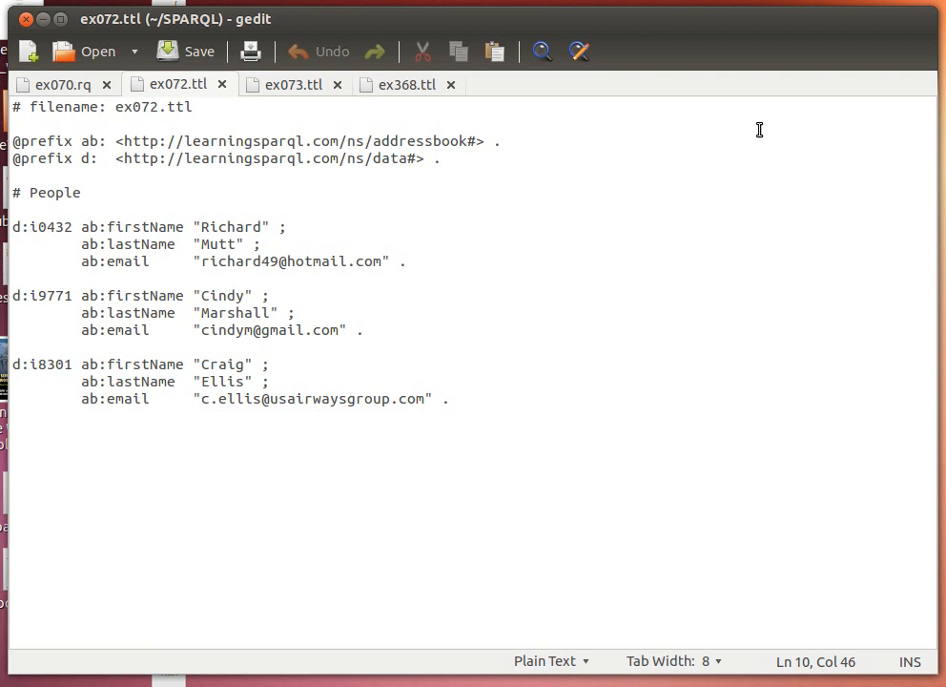
pyautogui.click(400, 259)
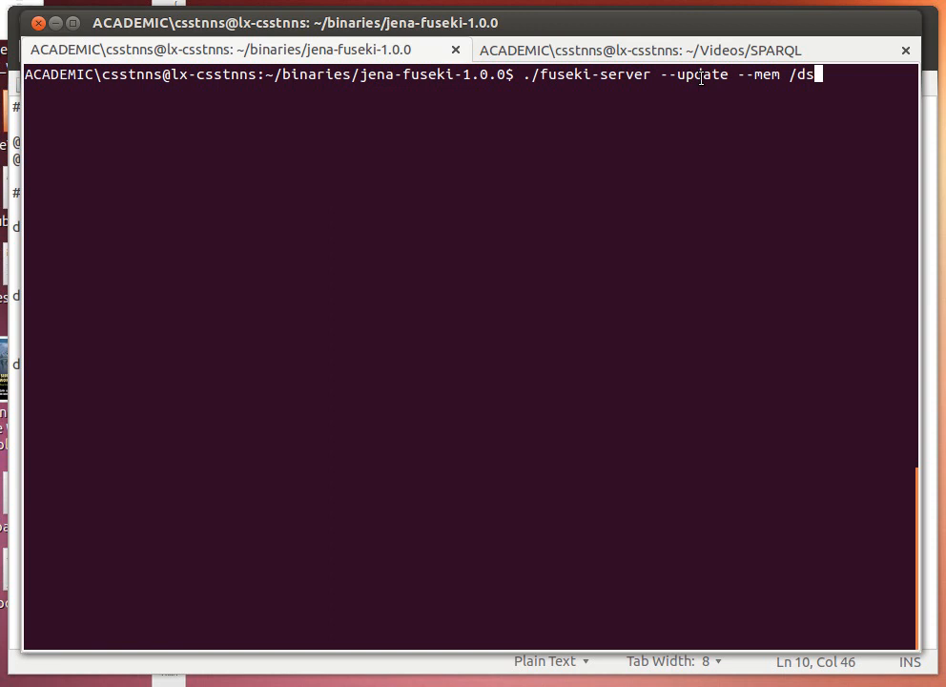
pyautogui.press('Return')
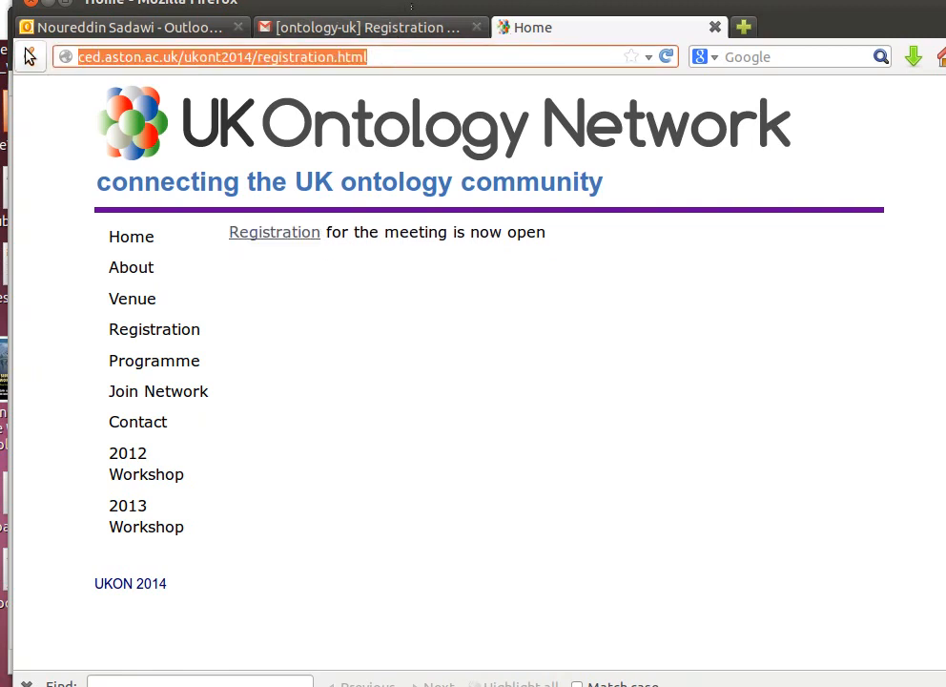
pyautogui.moveTo(29, 58)
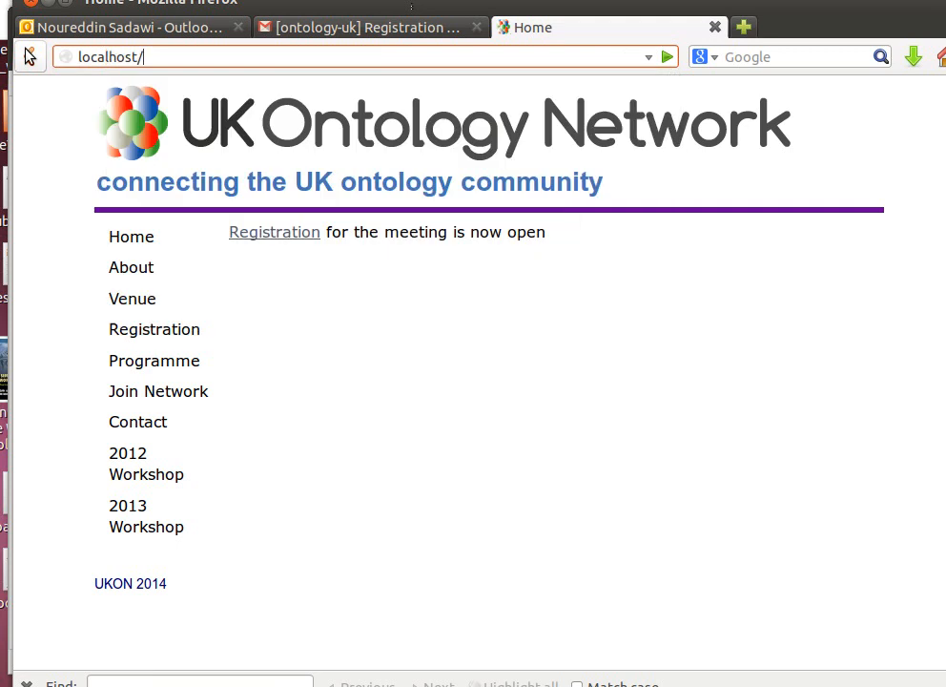
# Step: Go to localhost:3030, enter the Control Panel and select the /ds dataset
pyautogui.write('localhost:3030')
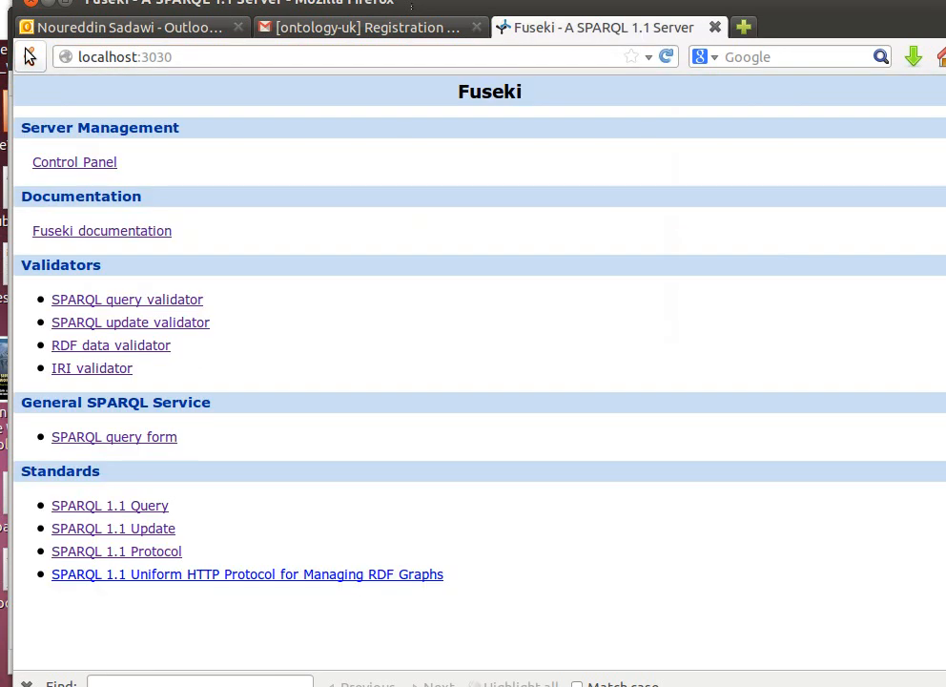
pyautogui.click(75, 162)
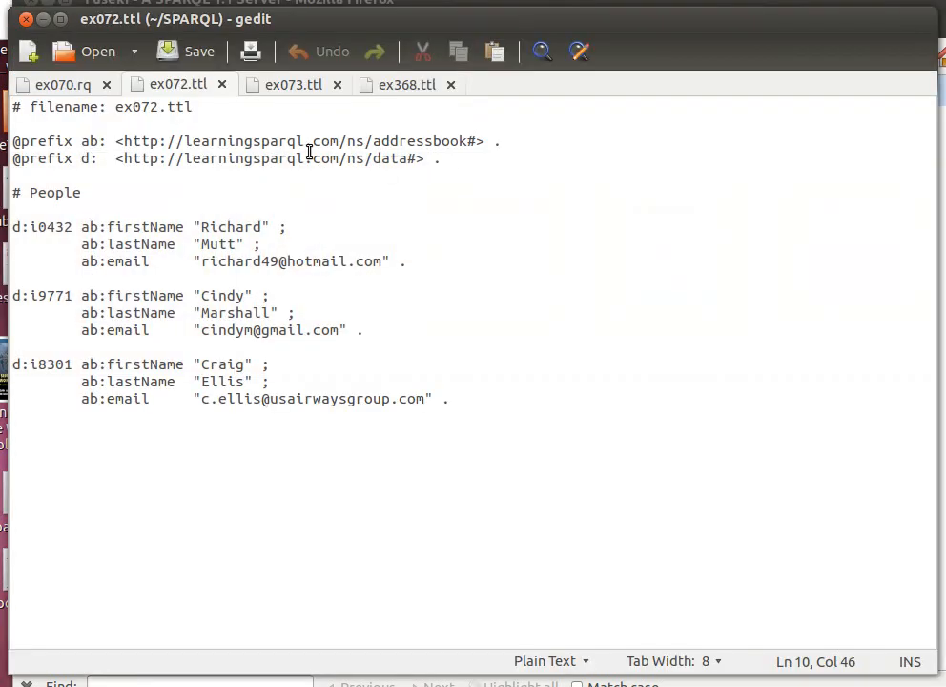
pyautogui.click(405, 84)
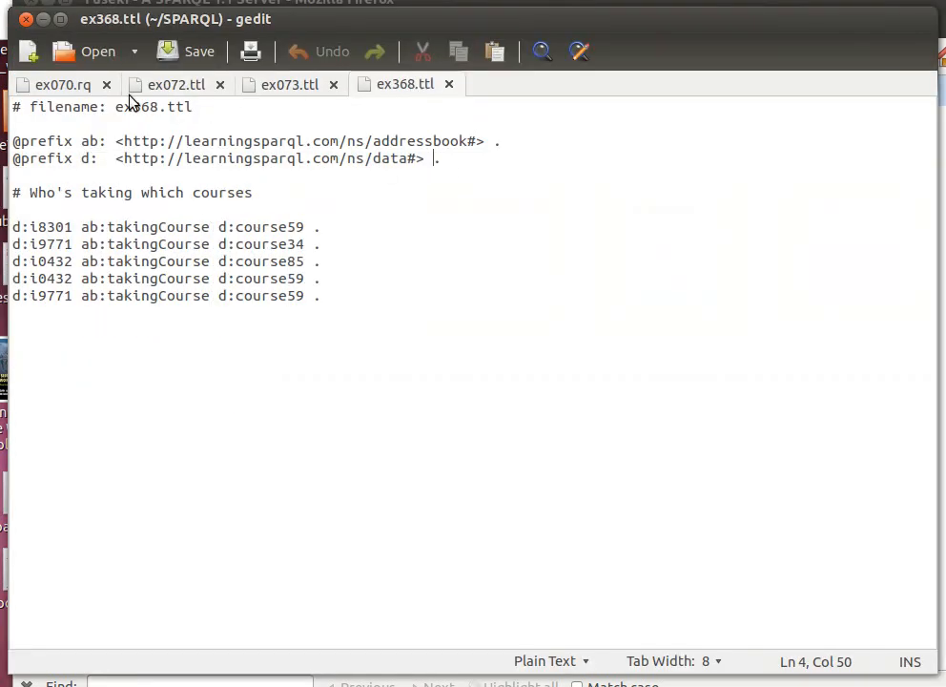
pyautogui.click(600, 27)
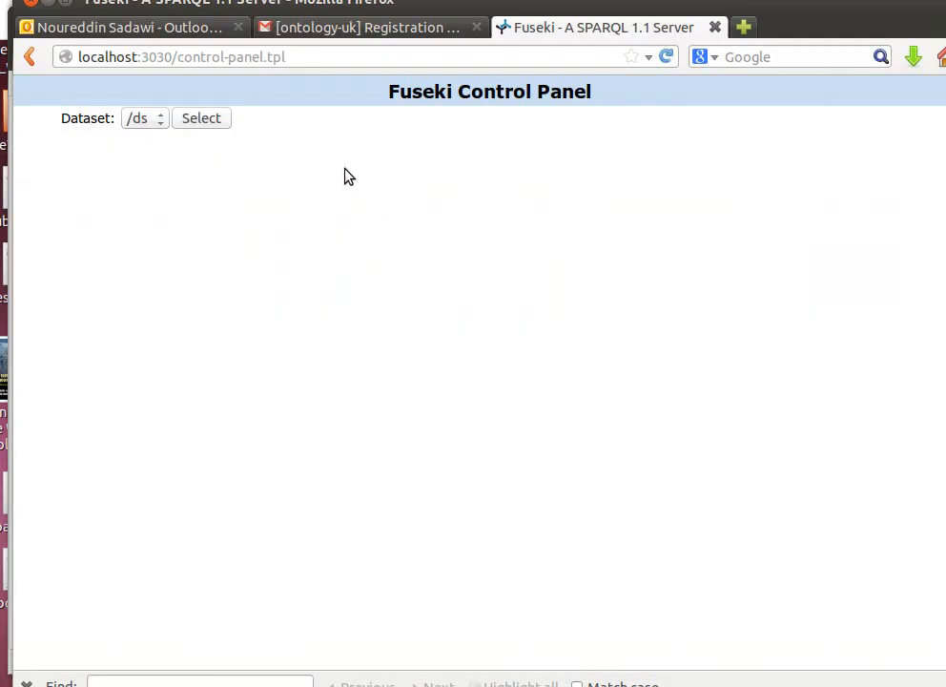
pyautogui.click(201, 119)
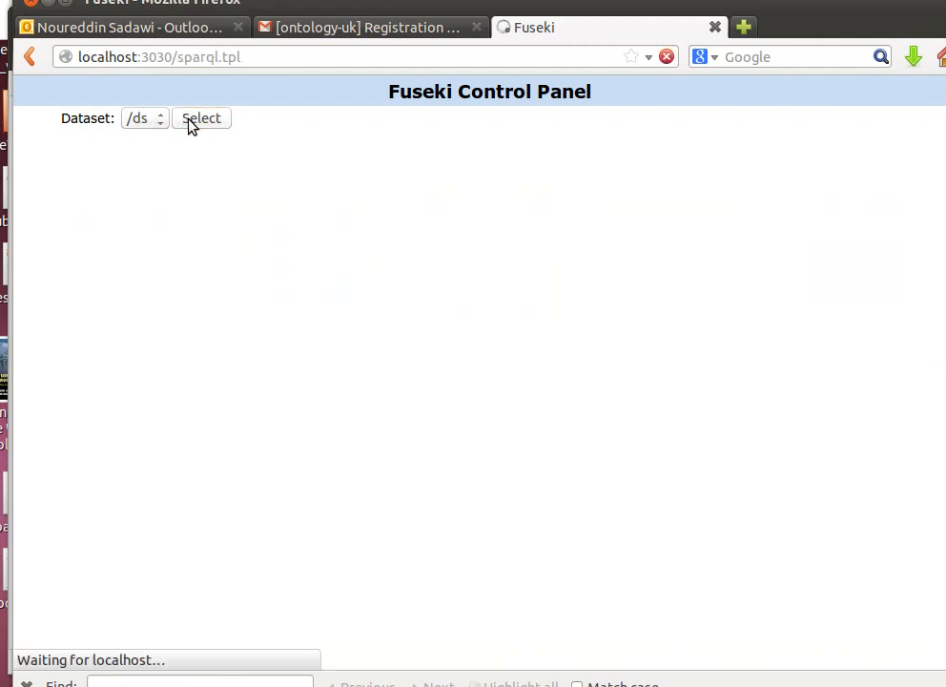
pyautogui.click(202, 119)
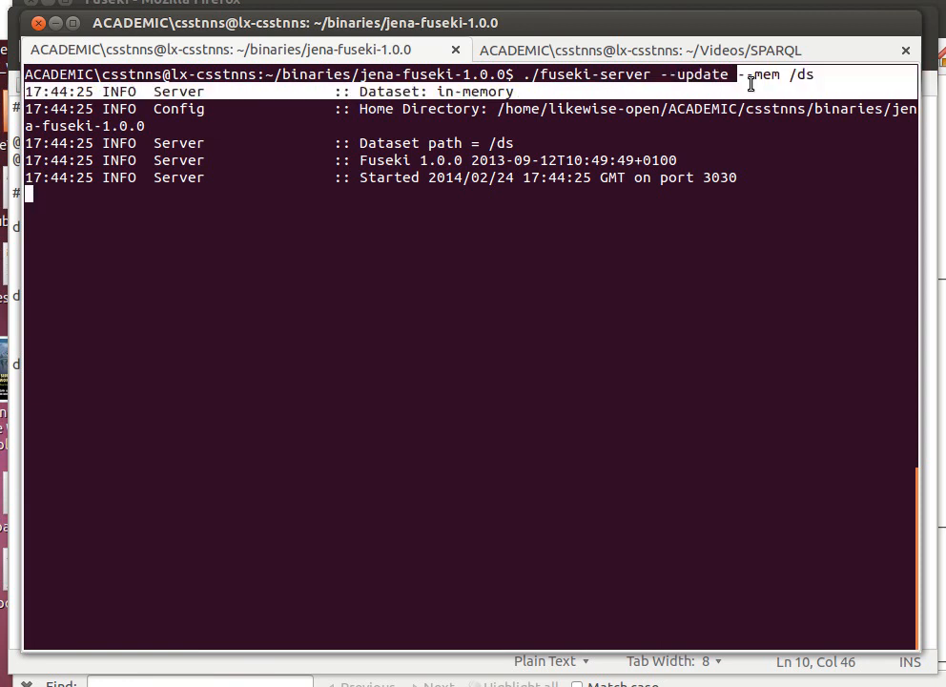
pyautogui.moveTo(678, 105)
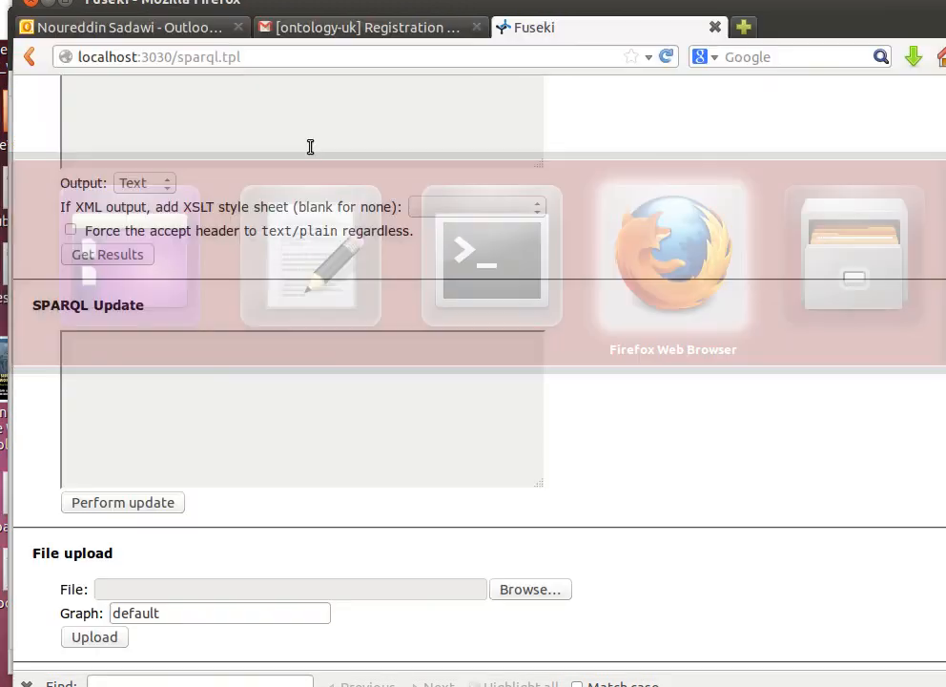
# Step: Choose ex072.ttl, ex073.ttl and ex368.ttl in the file chooser for upload
pyautogui.click(531, 588)
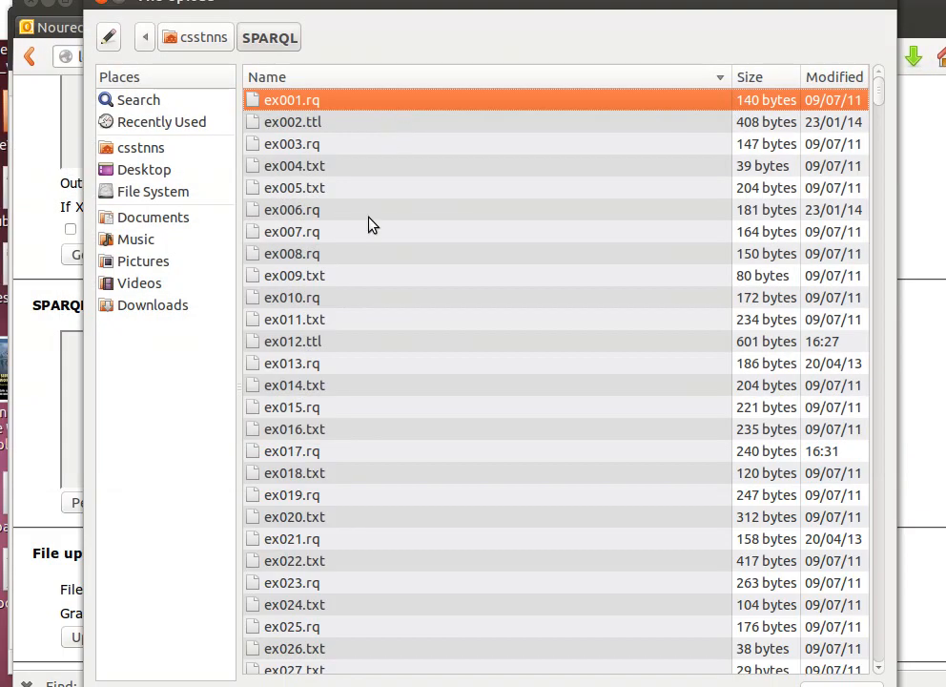
pyautogui.scroll(-3)
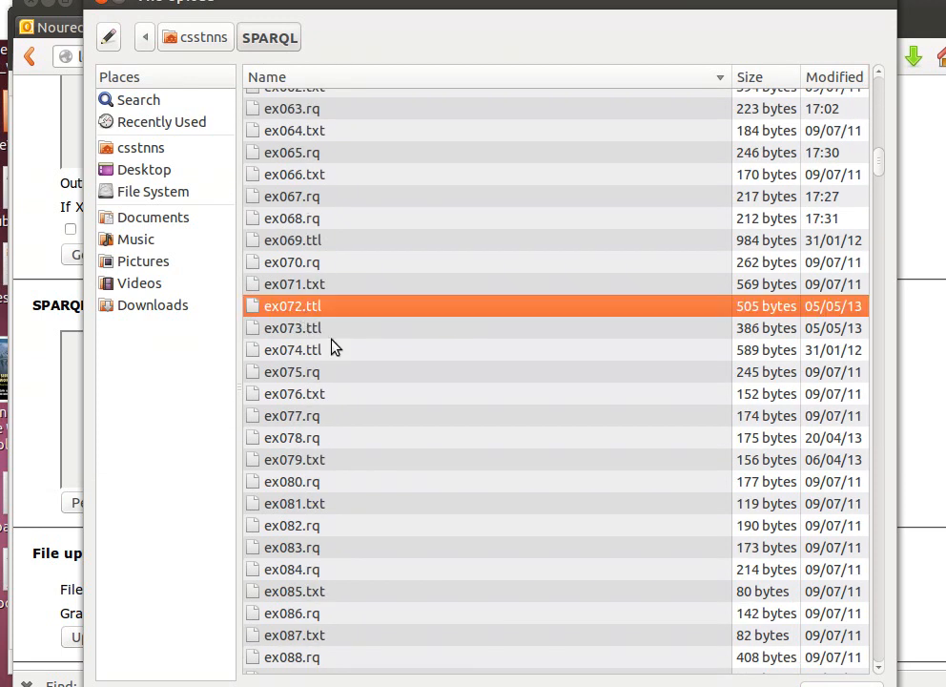
pyautogui.click(293, 328)
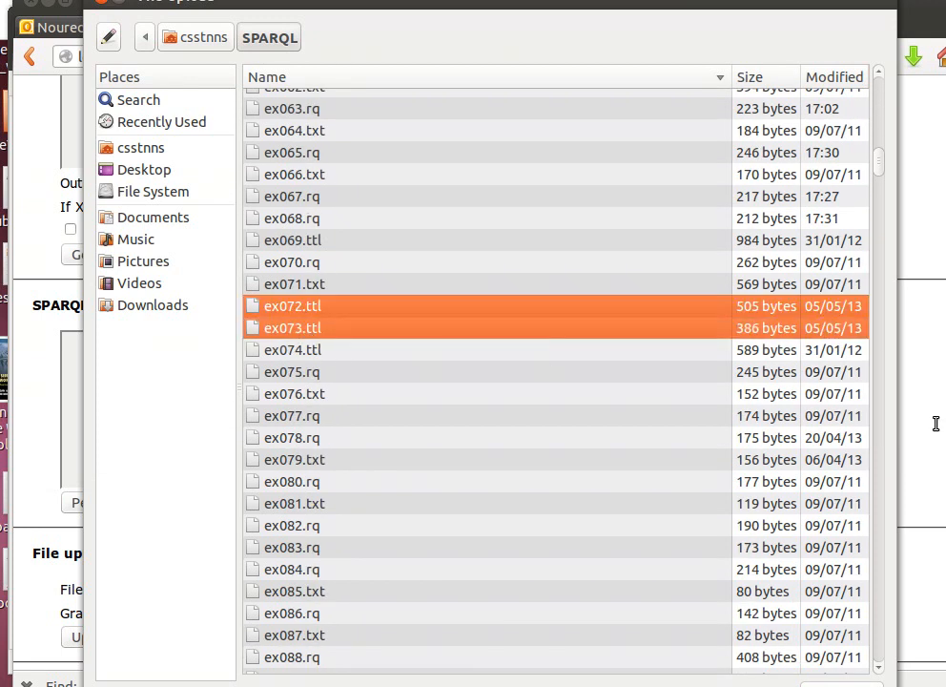
pyautogui.moveTo(878, 170)
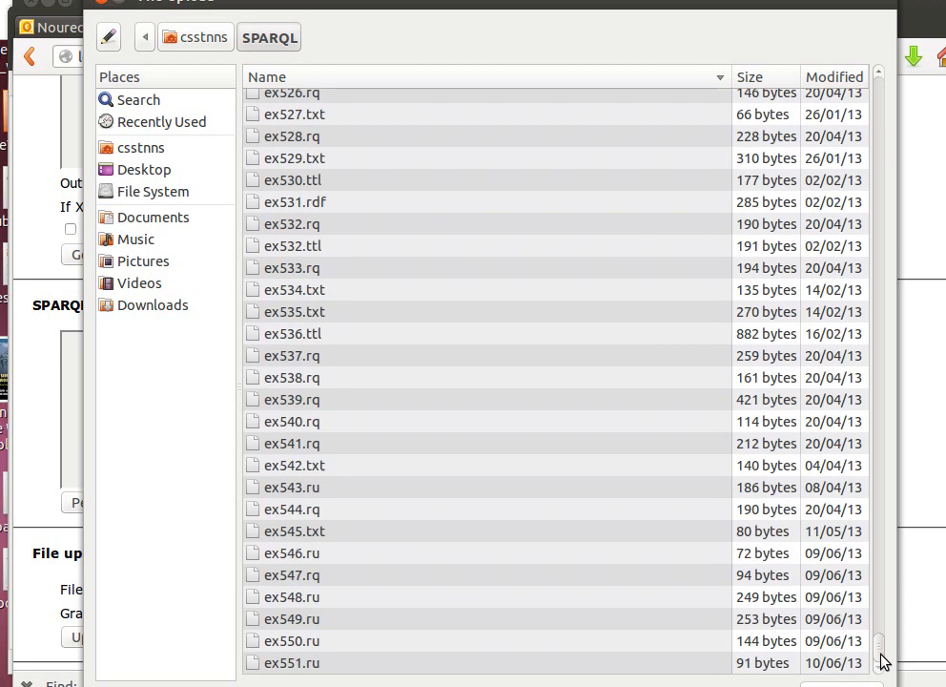
pyautogui.scroll(3)
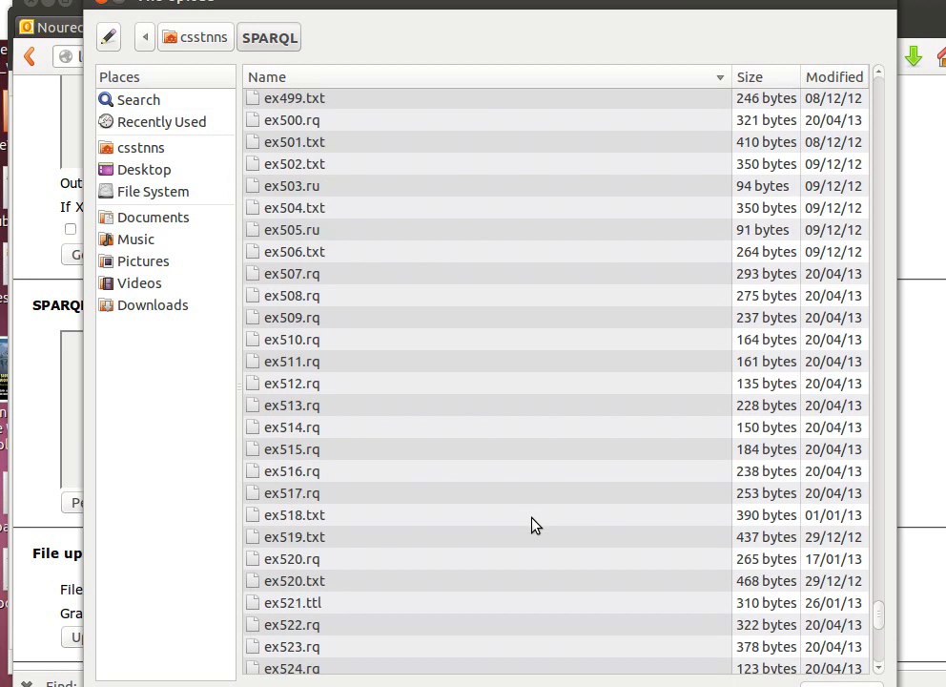
pyautogui.scroll(3)
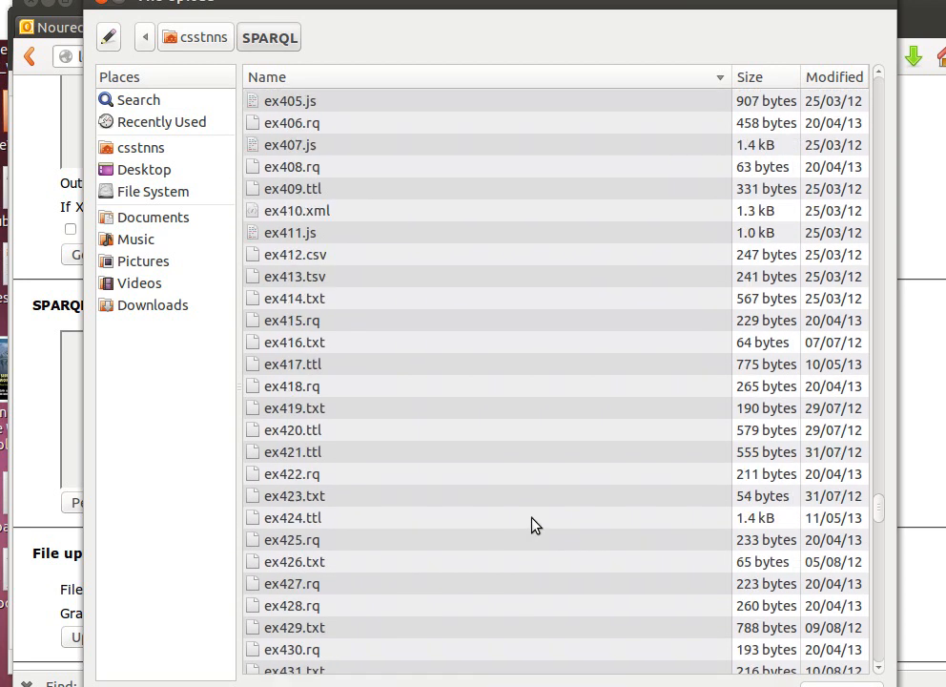
pyautogui.scroll(3)
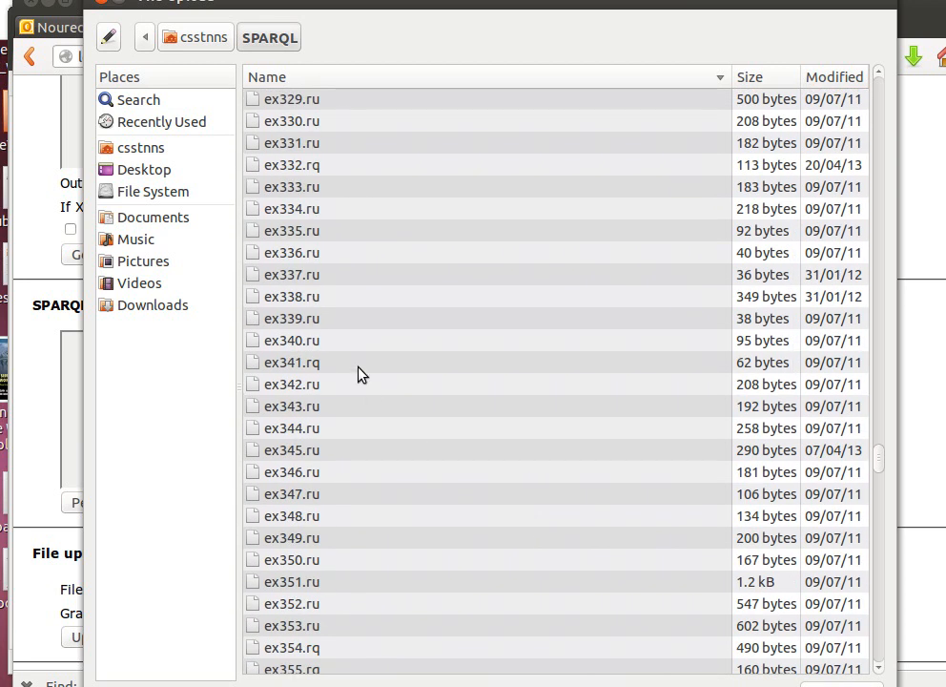
pyautogui.scroll(-3)
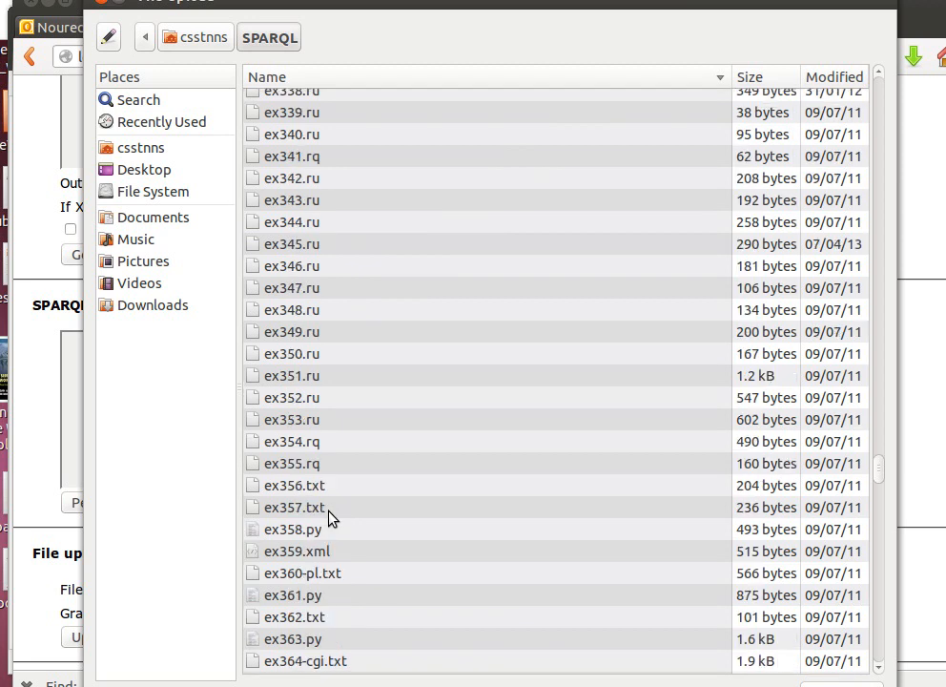
pyautogui.scroll(-3)
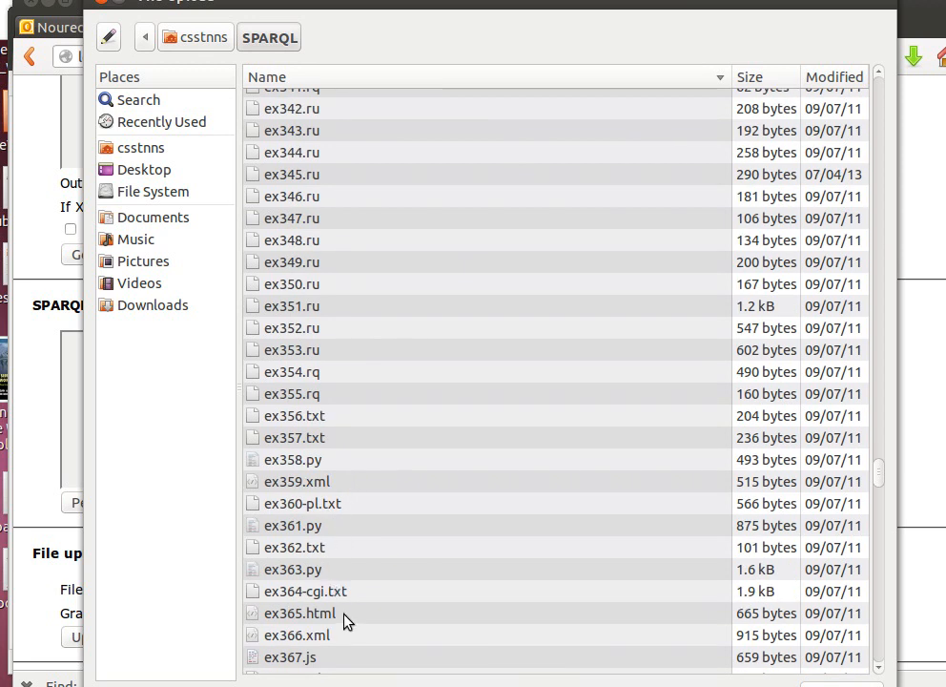
pyautogui.scroll(-3)
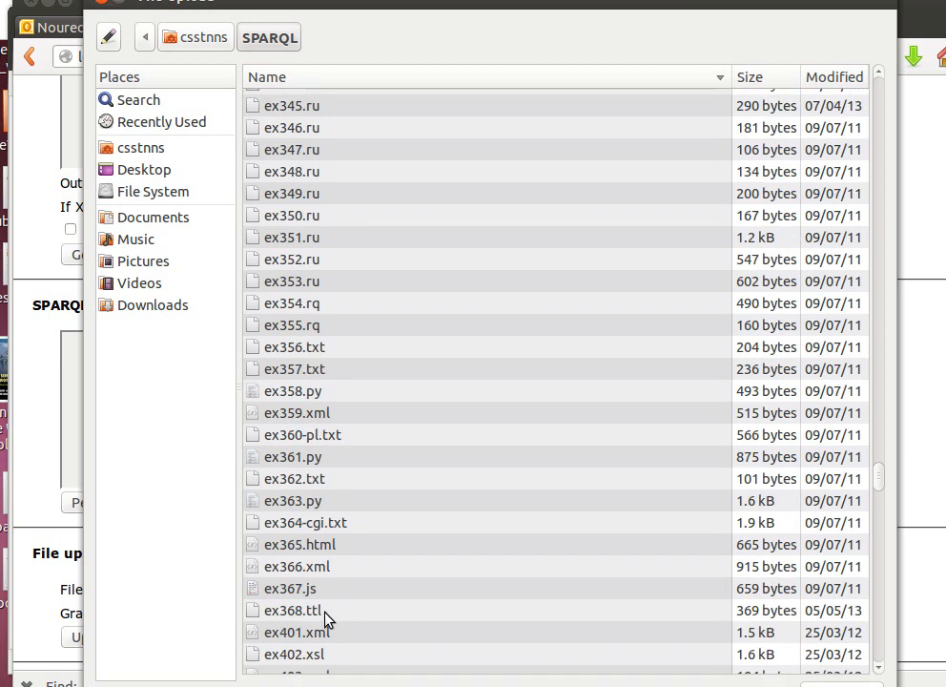
pyautogui.click(290, 610)
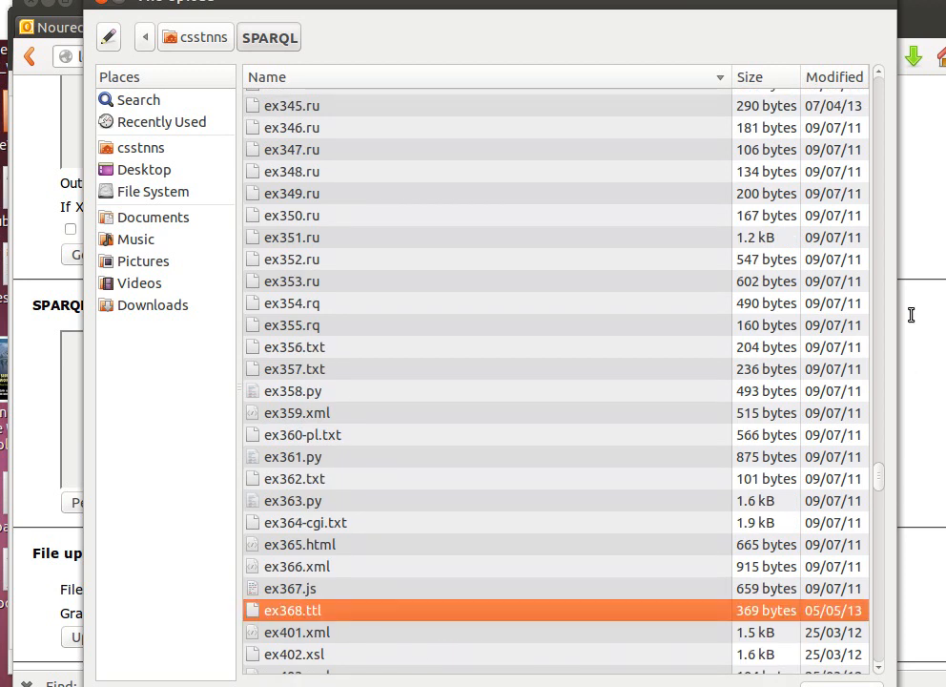
pyautogui.scroll(3)
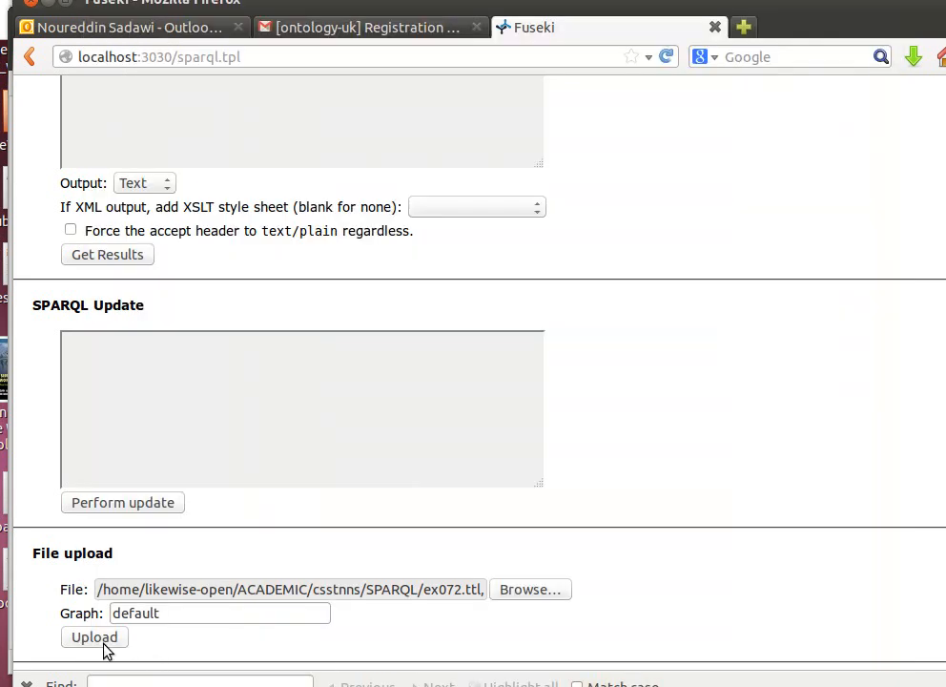
# Step: Upload the Turtle files (18 triples) and return to the /ds query form via the Control Panel
pyautogui.click(94, 637)
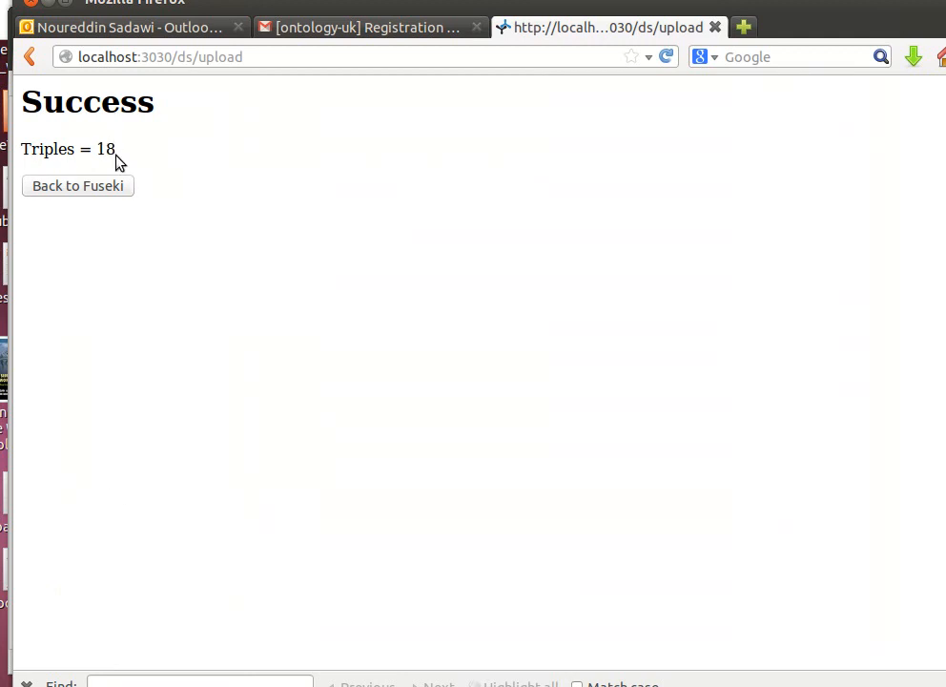
pyautogui.click(76, 185)
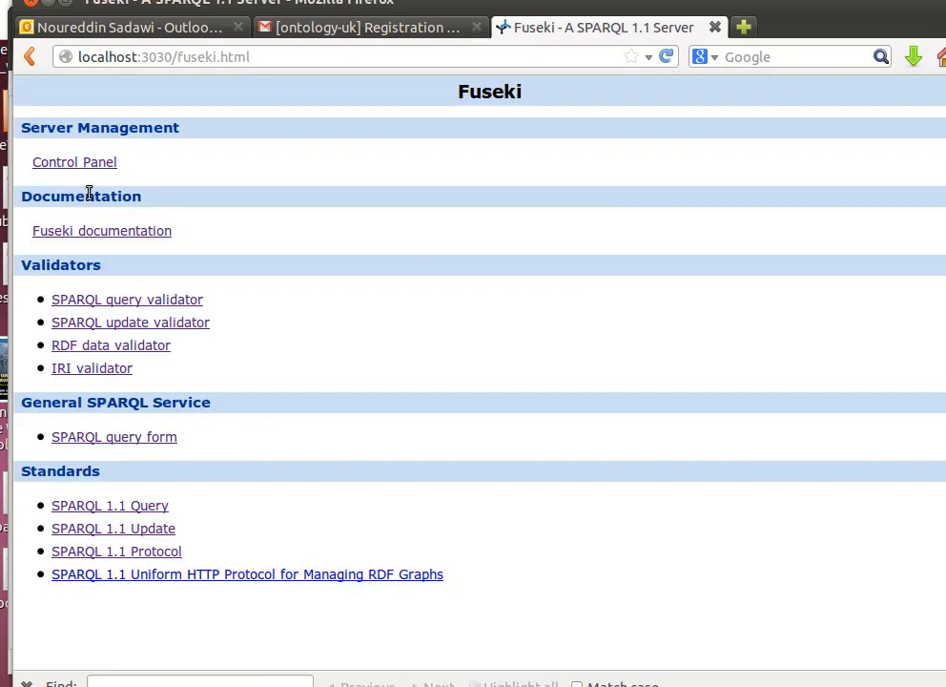
pyautogui.click(74, 160)
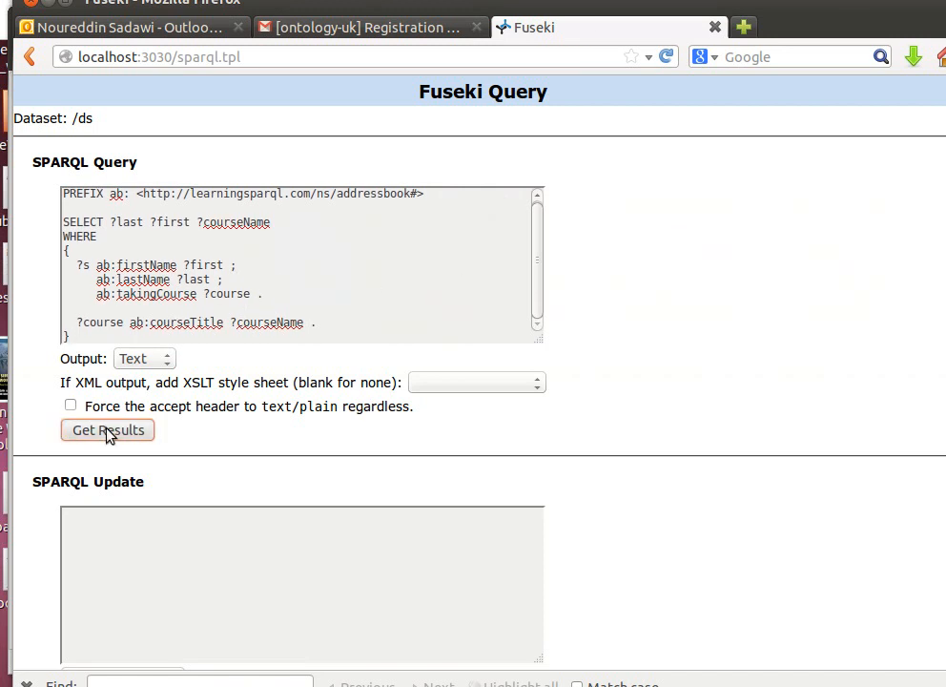
# Step: Run the names-and-courses query, compare with the terminal arq output, and return to the query form
pyautogui.click(107, 431)
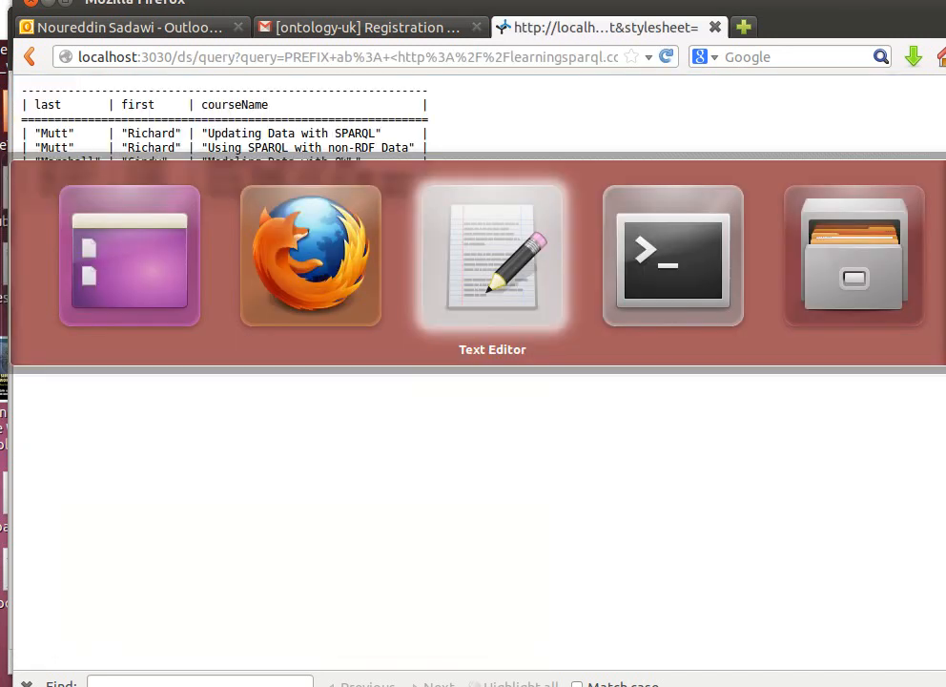
pyautogui.click(671, 256)
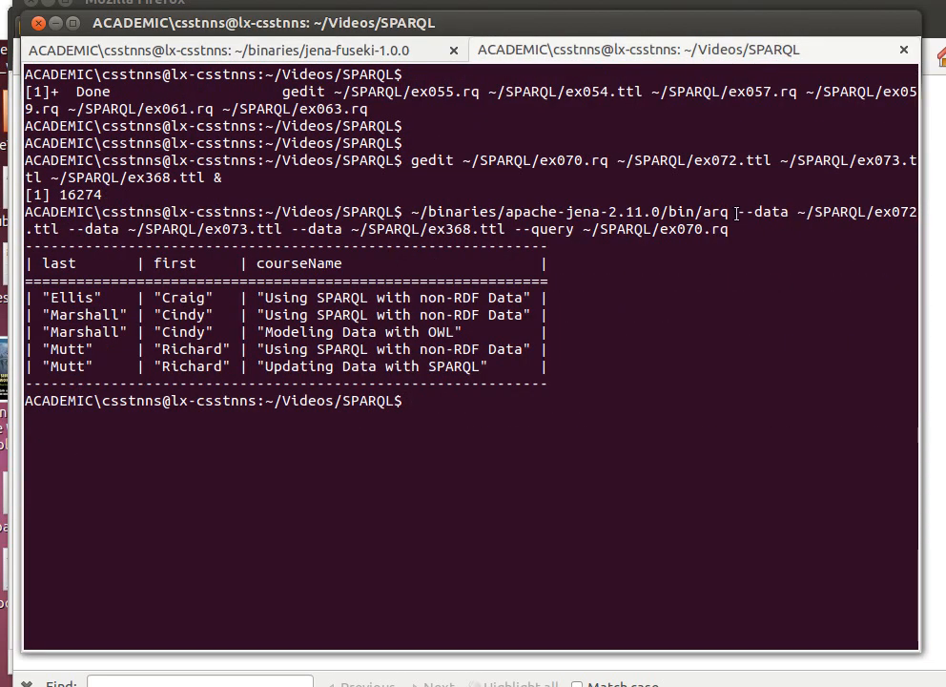
pyautogui.doubleClick(713, 211)
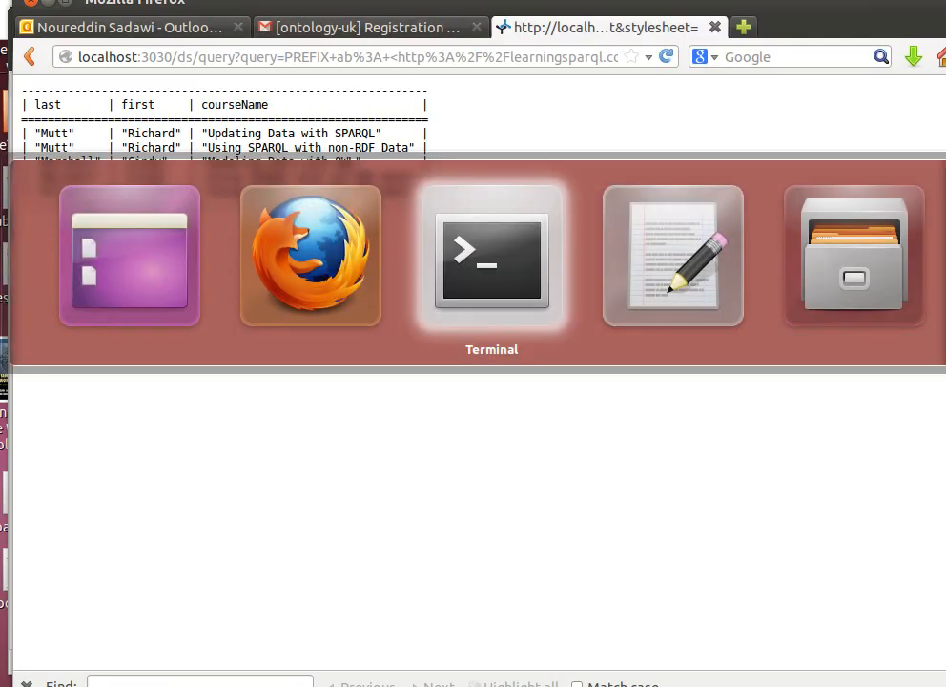
pyautogui.click(31, 57)
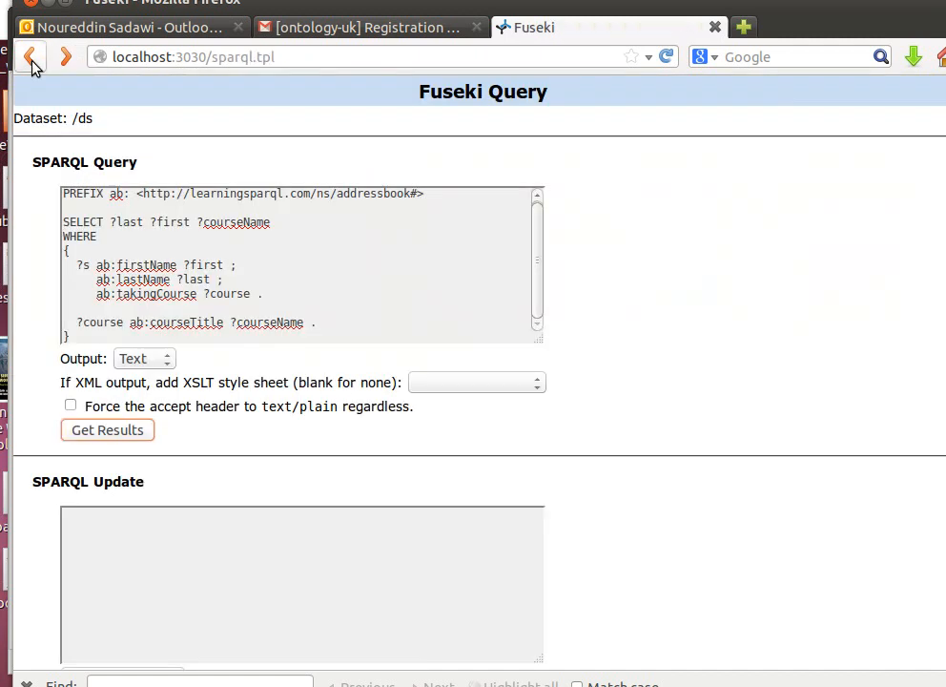
pyautogui.scroll(-3)
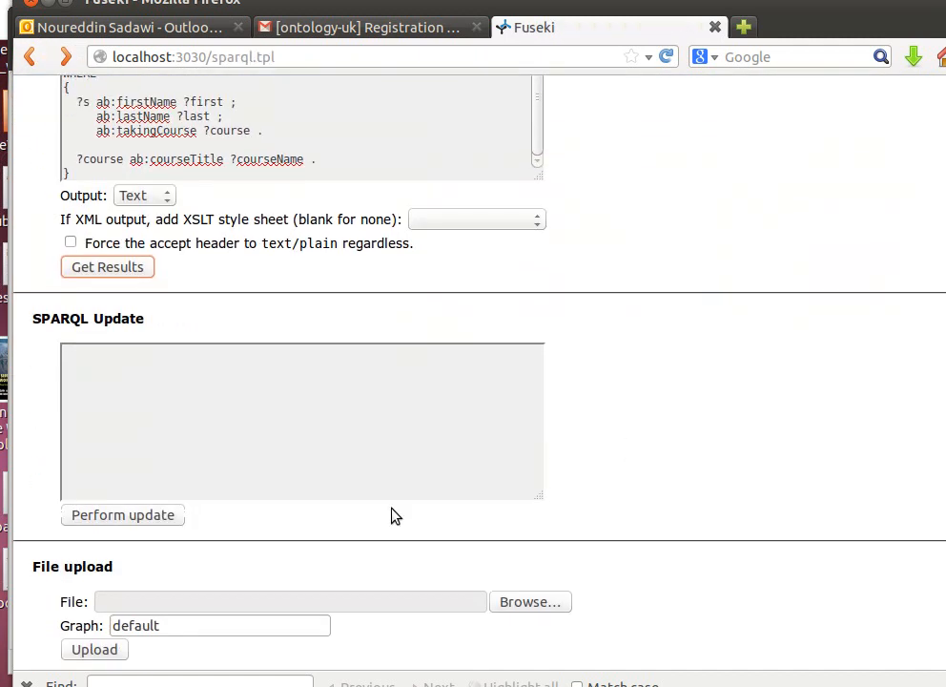
pyautogui.moveTo(277, 538)
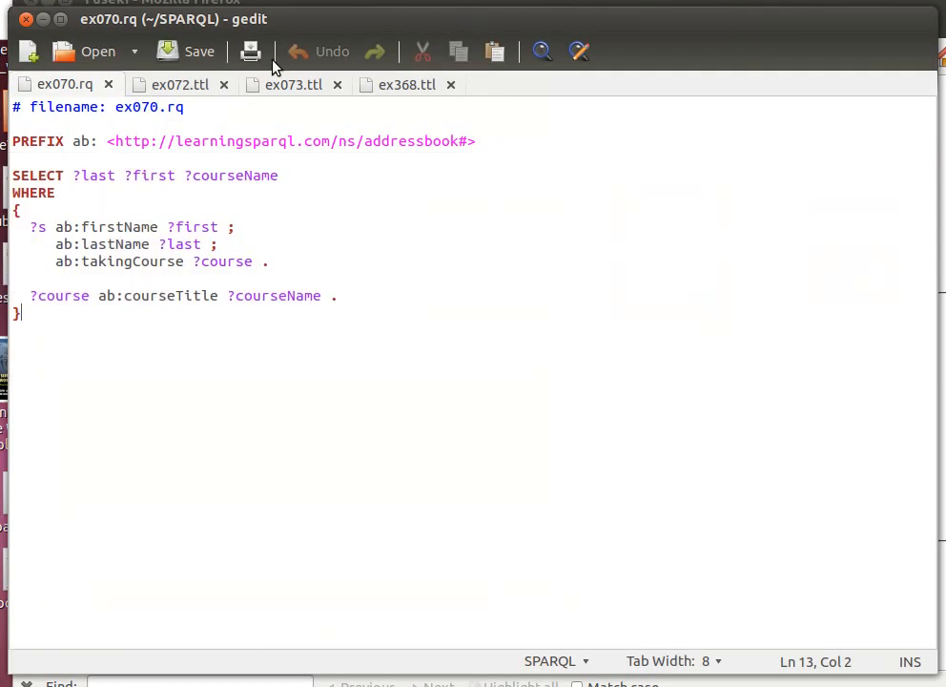
# Step: Copy the enrollment triples from ex368.ttl and the Courses block from ex073.ttl into ex072.ttl
pyautogui.click(404, 84)
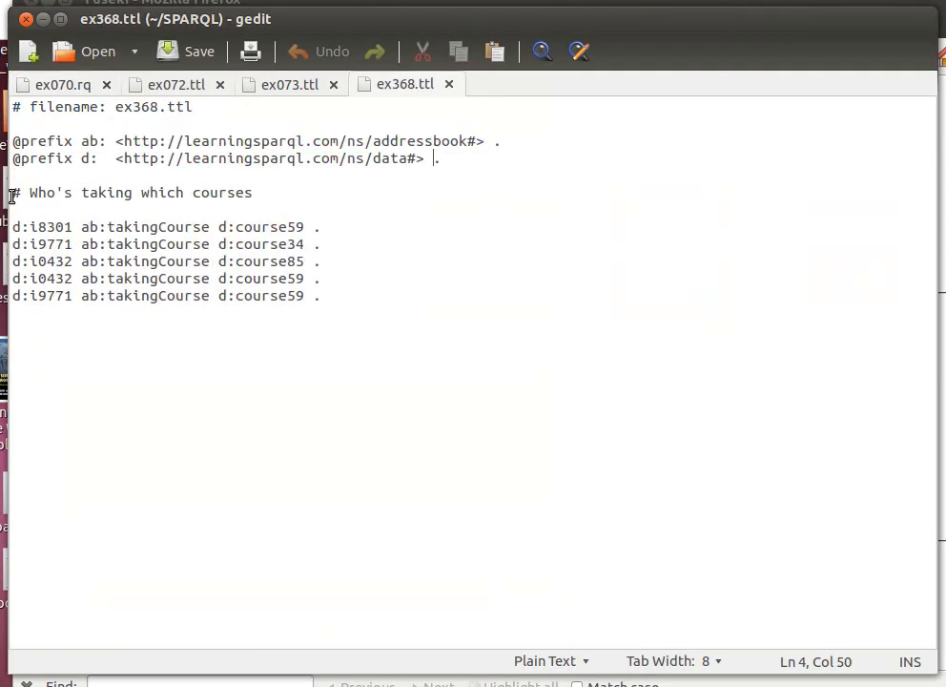
pyautogui.moveTo(13, 191); pyautogui.dragTo(334, 296)
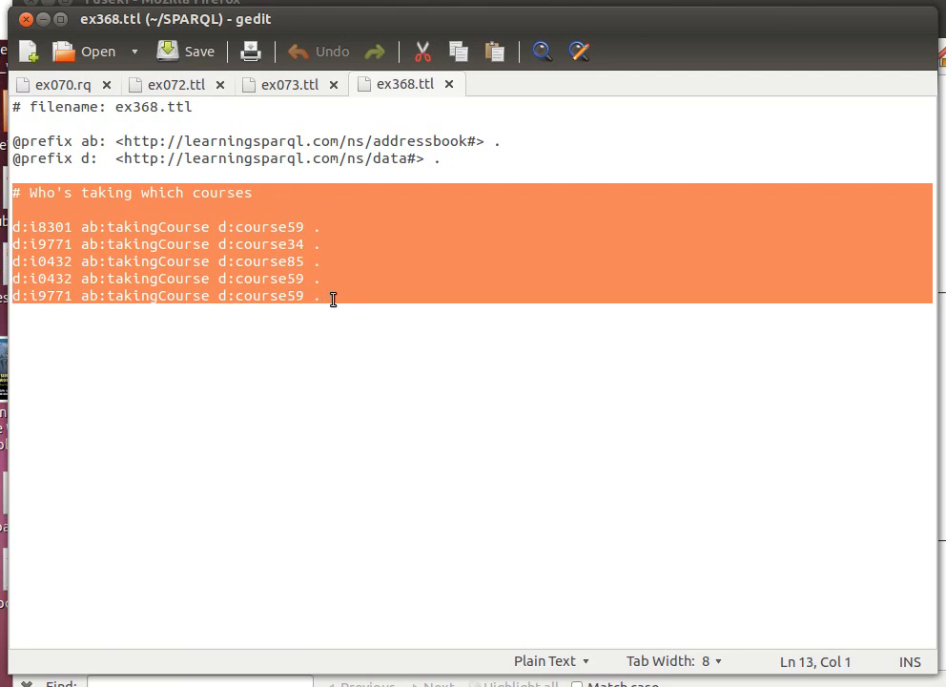
pyautogui.moveTo(178, 148)
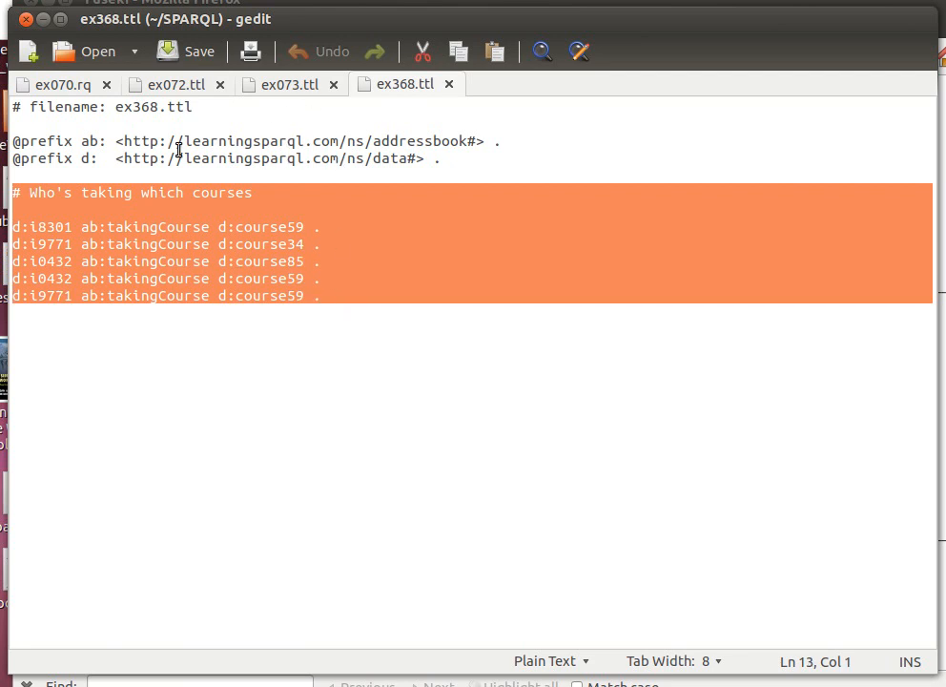
pyautogui.click(172, 84)
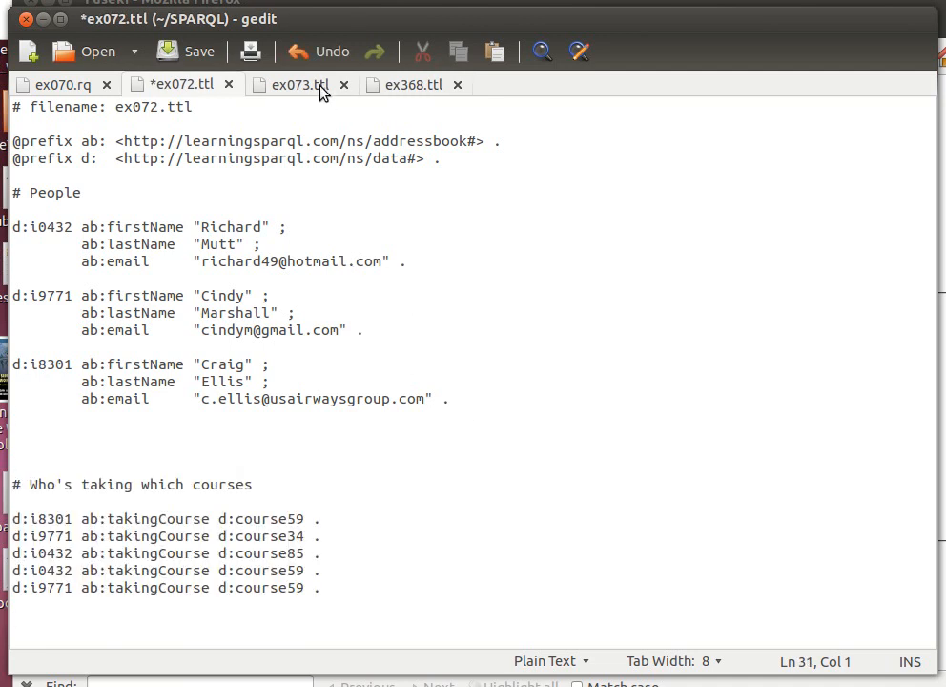
pyautogui.click(292, 84)
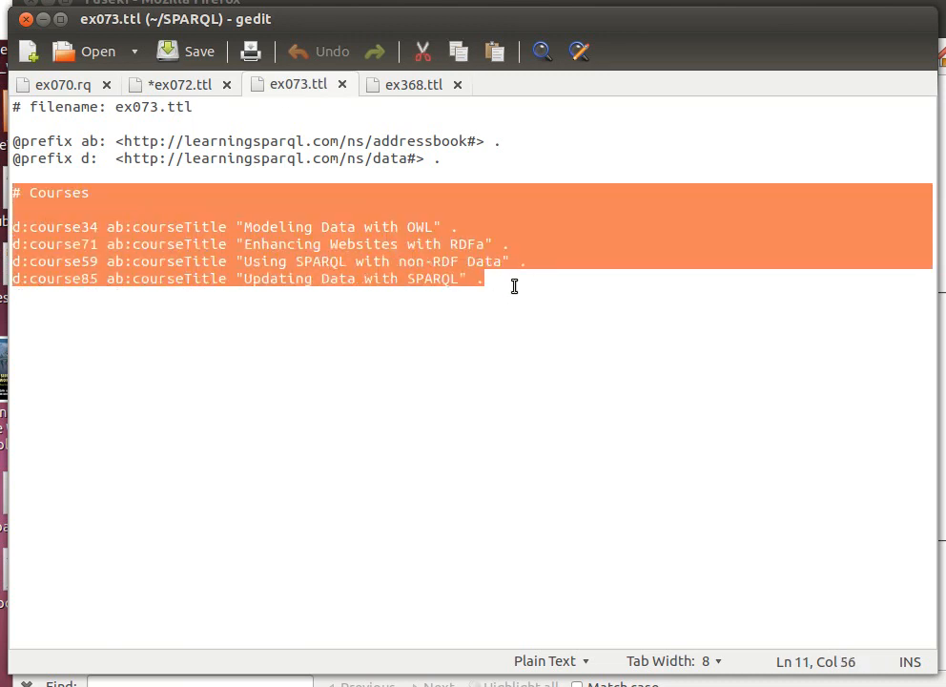
pyautogui.click(179, 84)
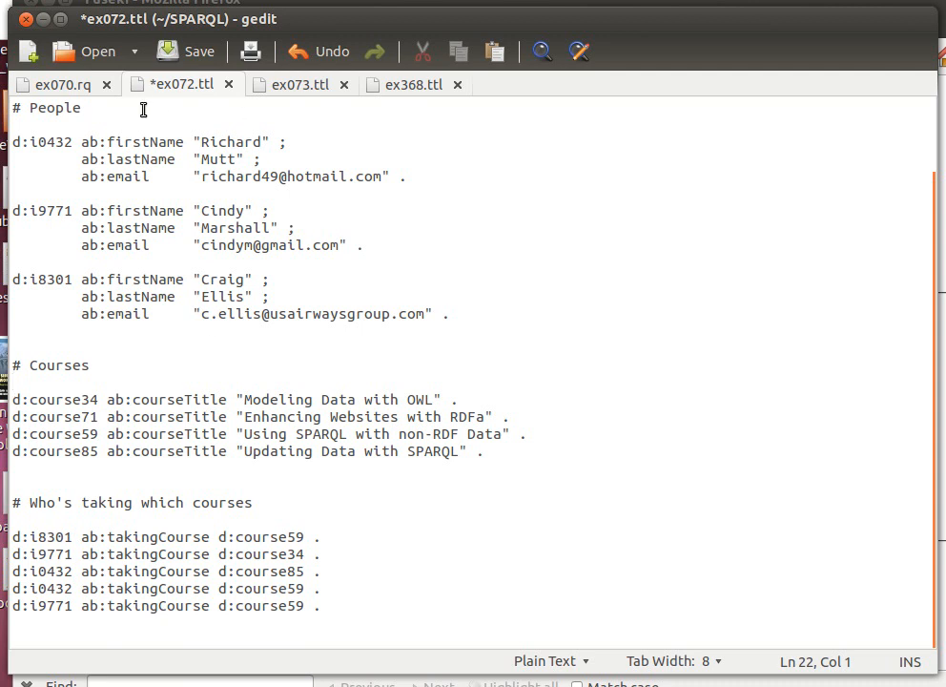
pyautogui.moveTo(407, 347)
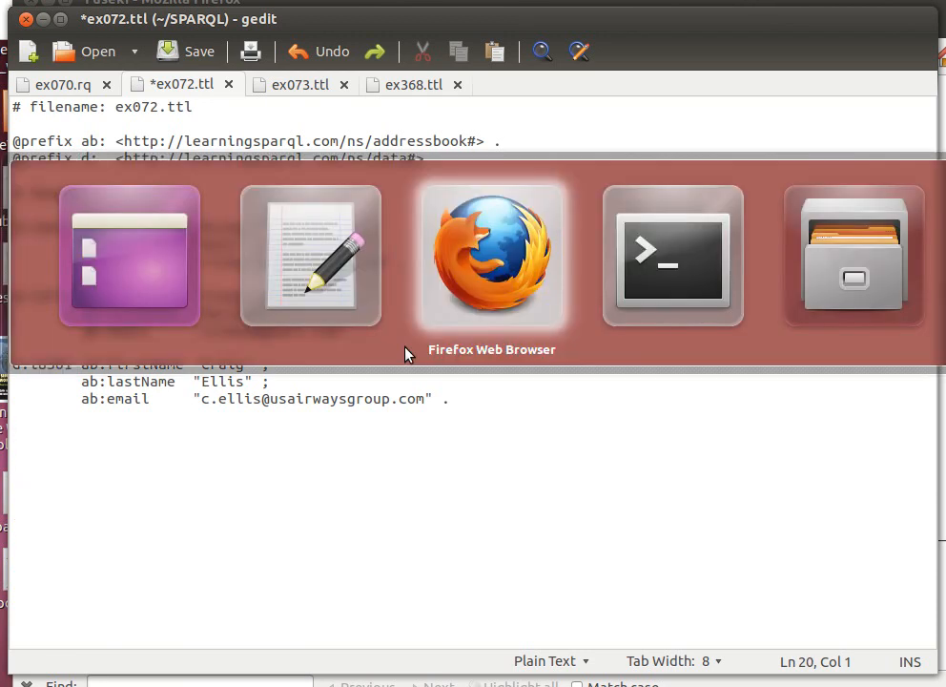
# Step: Switch back to the Fuseki /ds query page in Firefox
pyautogui.click(490, 256)
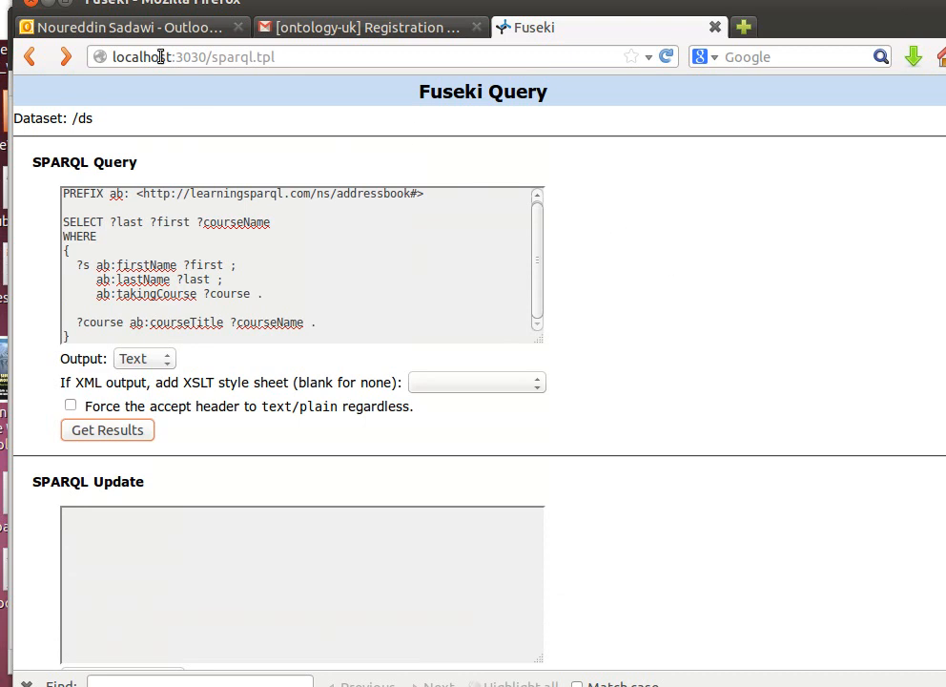
pyautogui.moveTo(376, 334)
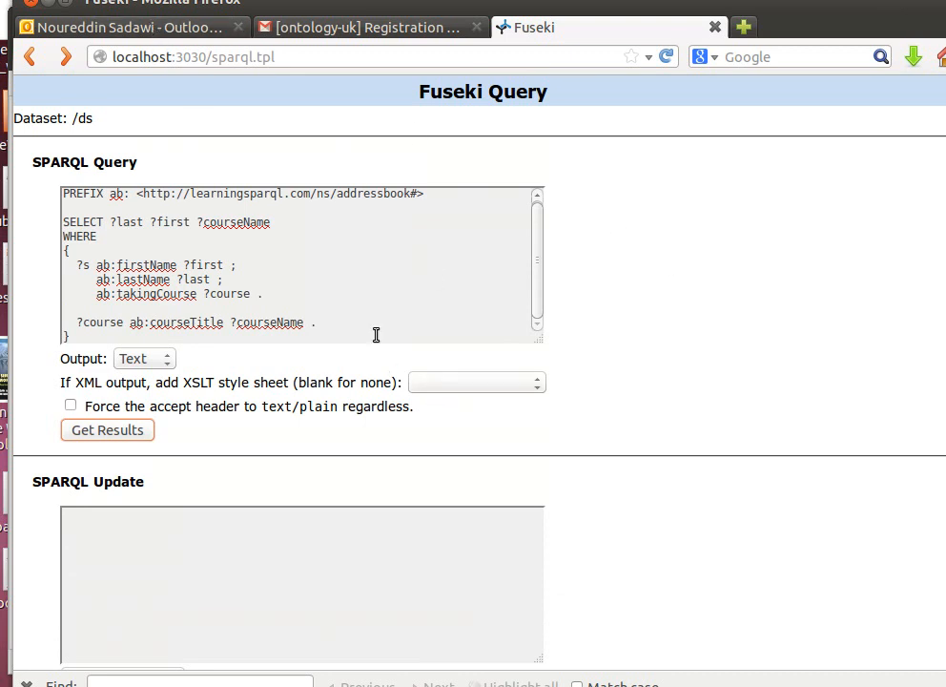
pyautogui.moveTo(185, 267)
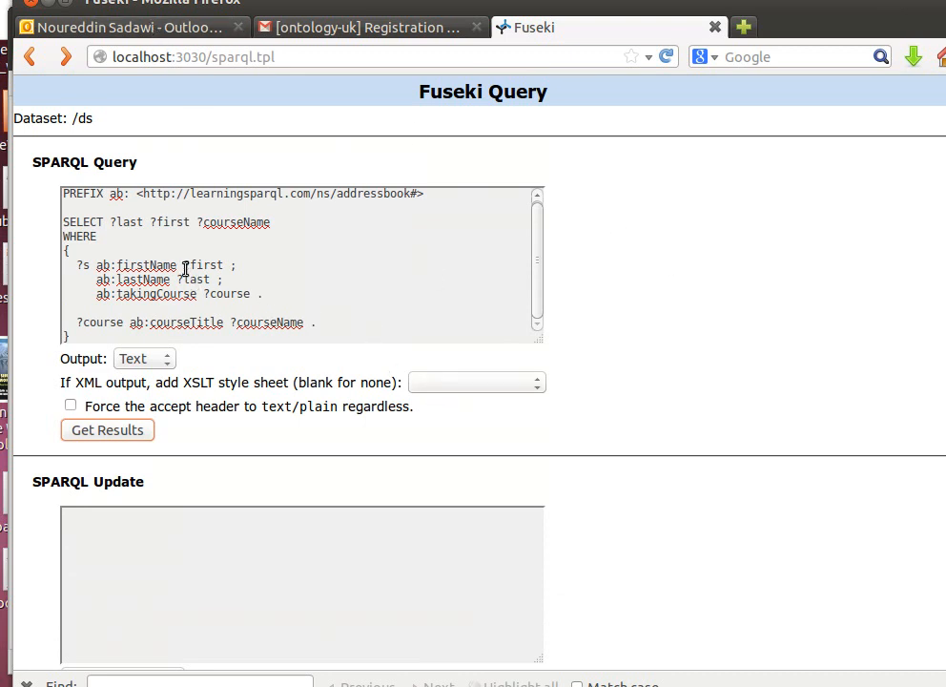